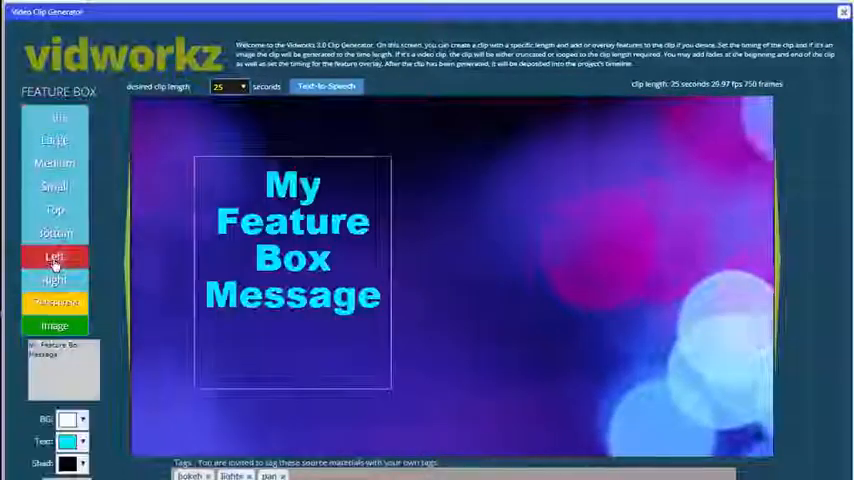
Upload a transparent PNG as the featured image for the feature-box clip.
{"action": "left_click", "coordinate": [54, 324]}
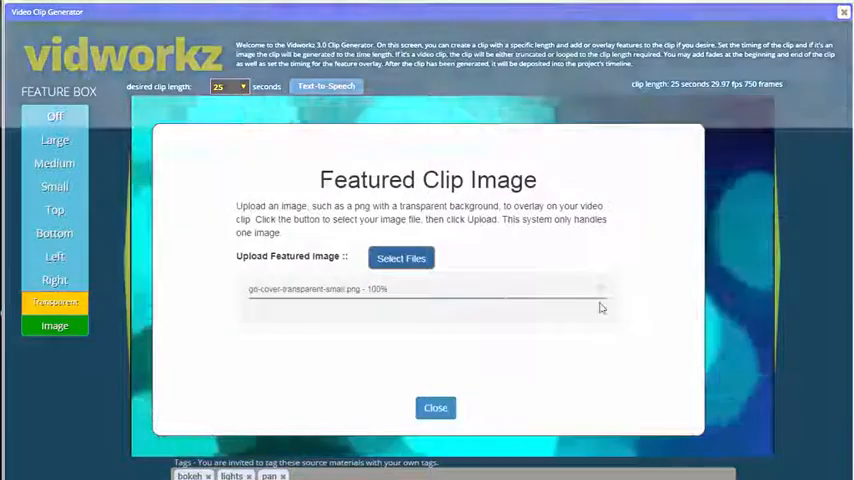
{"action": "left_click", "coordinate": [436, 408]}
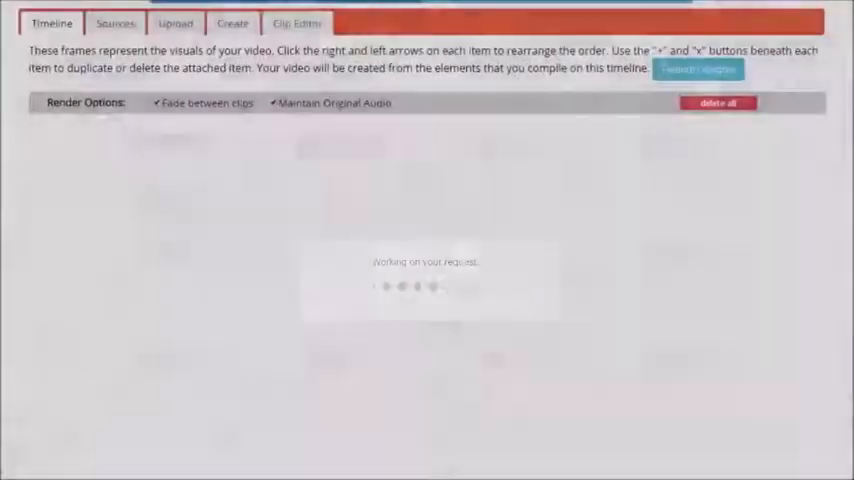
Browse the Image Library topics on the Sources tab before choosing the Google female Text-to-Speech voice.
{"action": "left_click", "coordinate": [114, 24]}
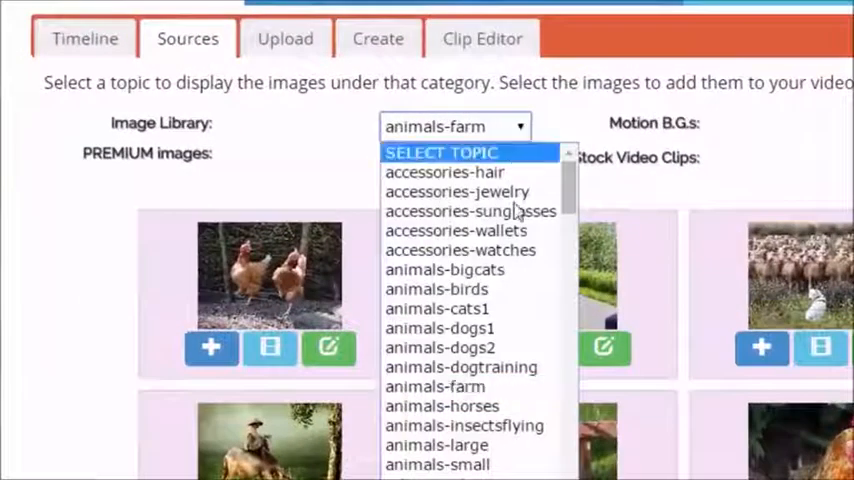
{"action": "scroll", "scroll_direction": "down", "scroll_amount": 3}
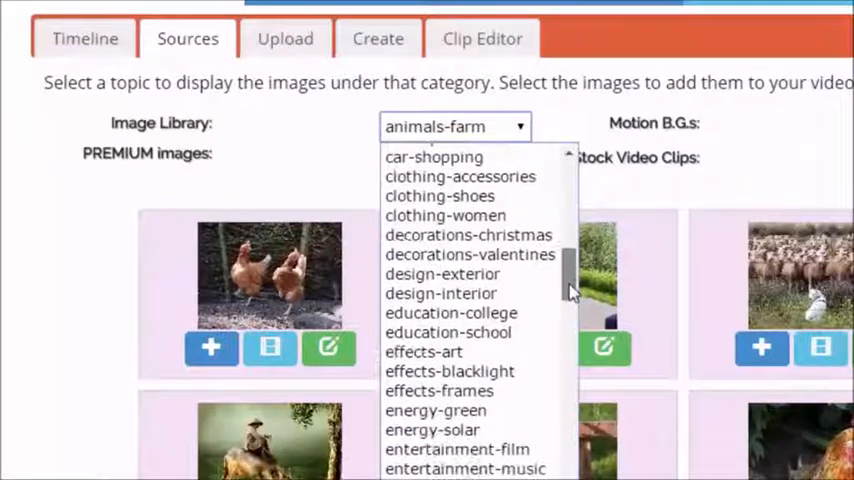
{"action": "scroll", "scroll_direction": "up", "scroll_amount": 3}
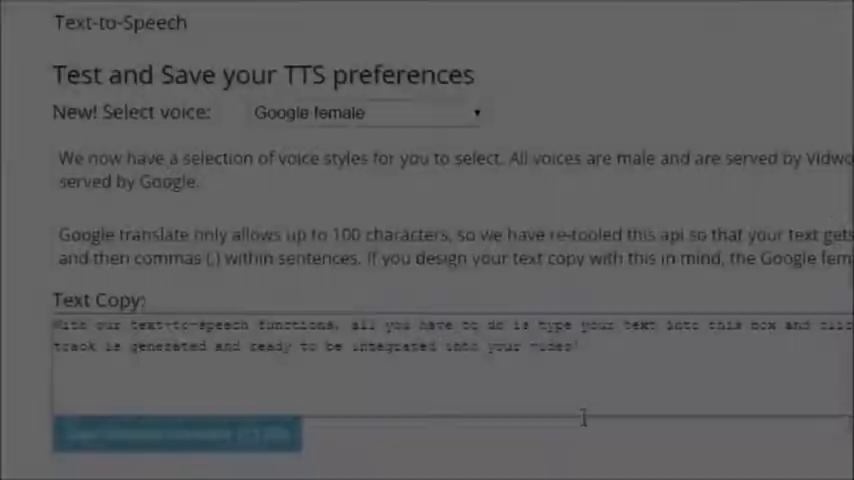
Browse the Motion B.G.s Select Set dropdown, then return to the Visual timeline dashboard.
{"action": "left_click", "coordinate": [176, 432]}
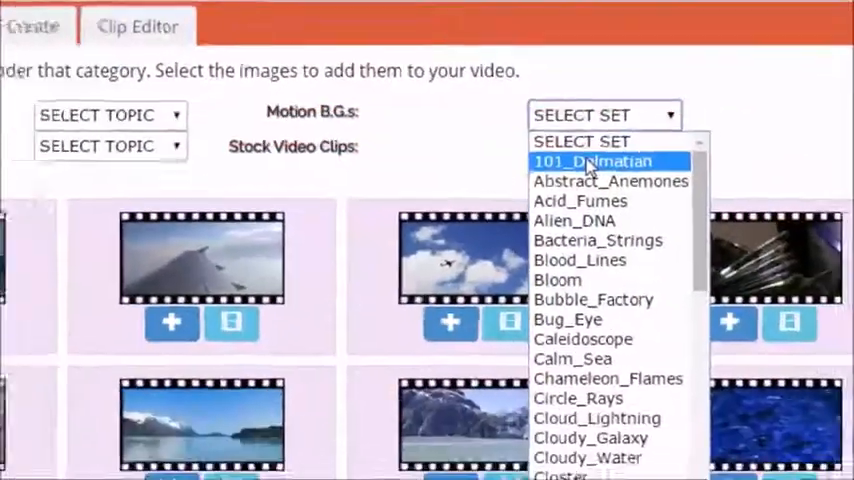
{"action": "left_click", "coordinate": [578, 200]}
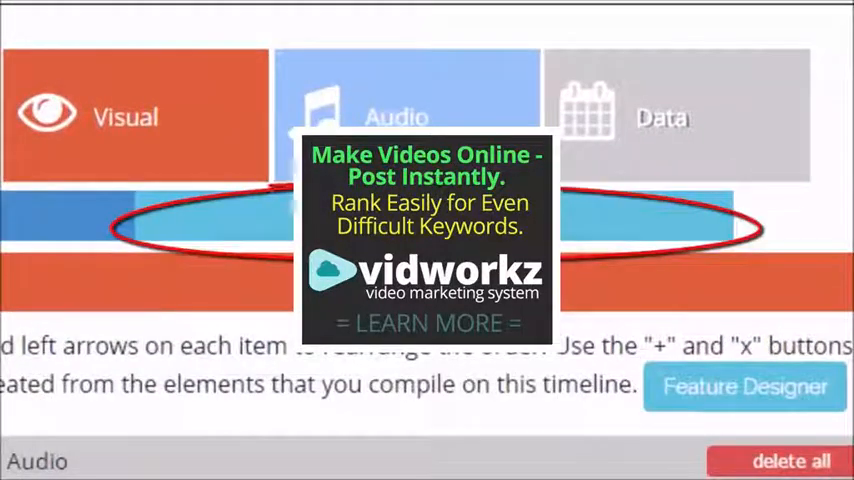
Review the SEO Lunatic account's rendered and published video list.
{"action": "scroll", "scroll_direction": "up", "scroll_amount": 3}
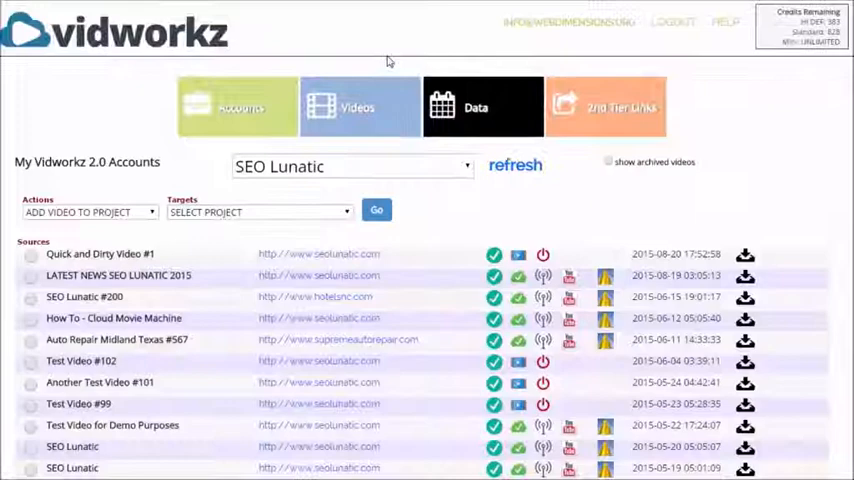
{"action": "mouse_move", "coordinate": [356, 108]}
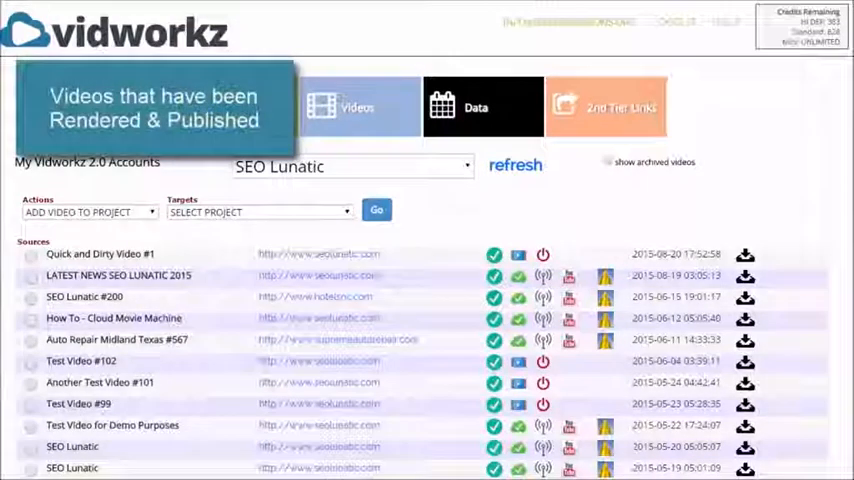
{"action": "scroll", "scroll_direction": "down", "scroll_amount": 3}
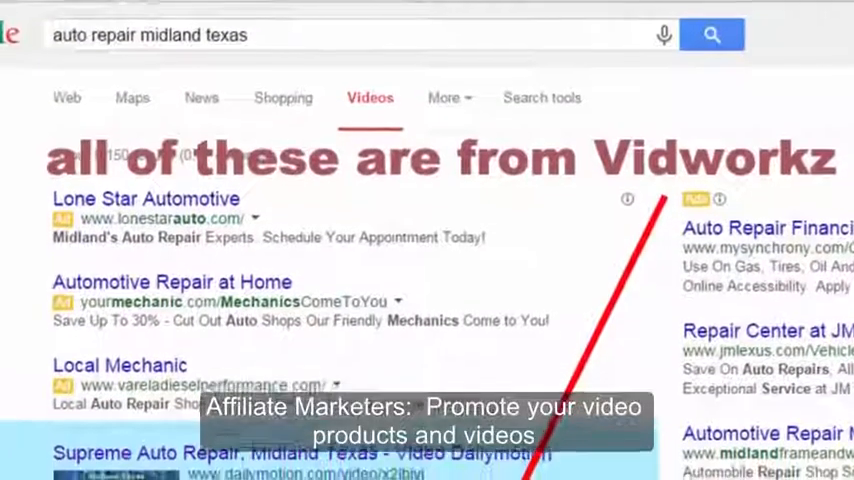
{"action": "scroll", "scroll_direction": "down", "scroll_amount": 3}
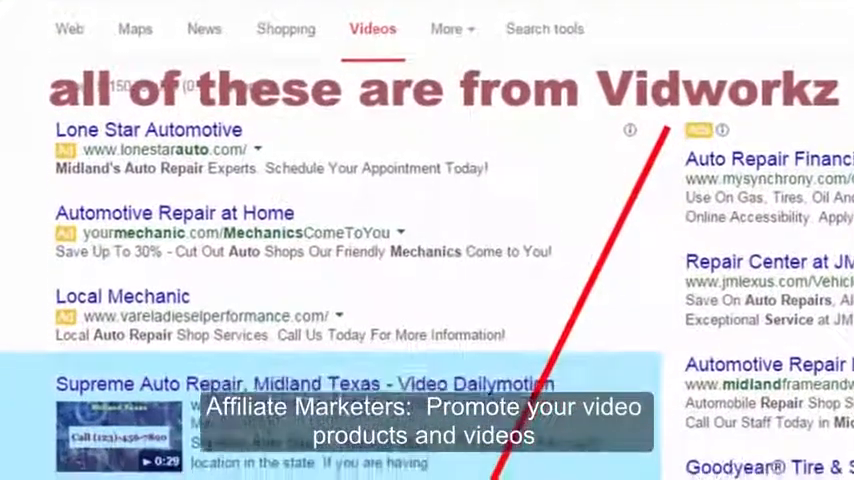
{"action": "scroll", "scroll_direction": "down", "scroll_amount": 3}
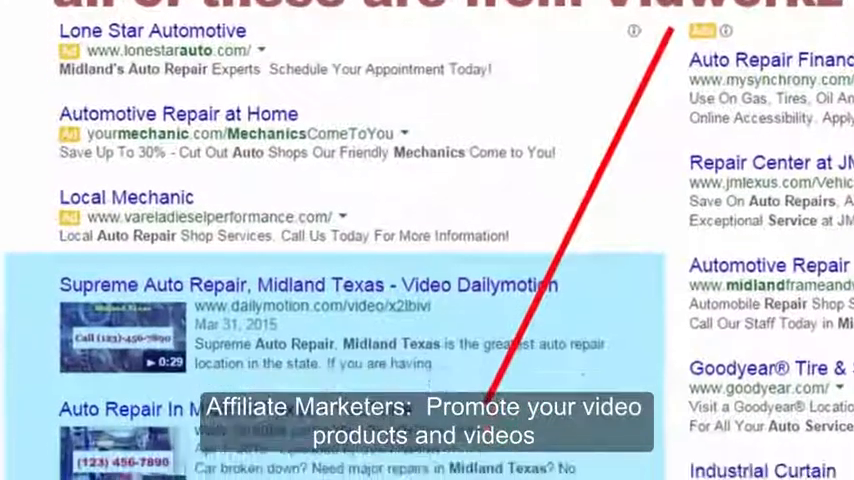
{"action": "scroll", "scroll_direction": "down", "scroll_amount": 3}
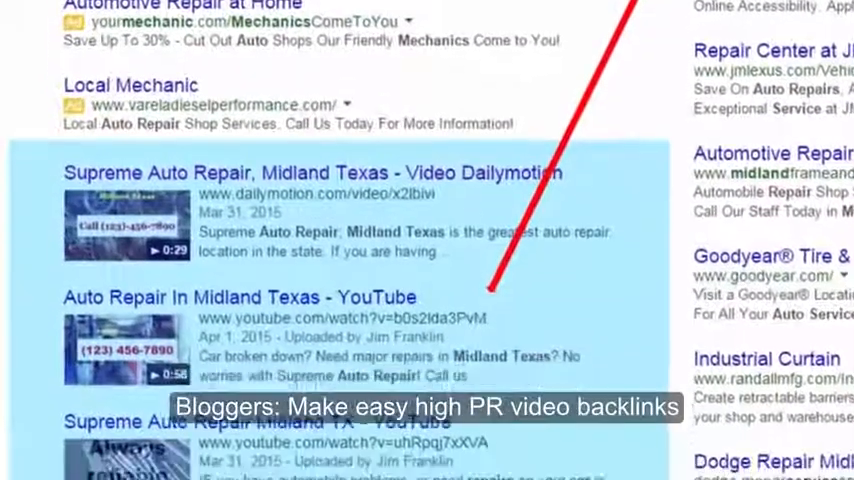
{"action": "scroll", "scroll_direction": "down", "scroll_amount": 3}
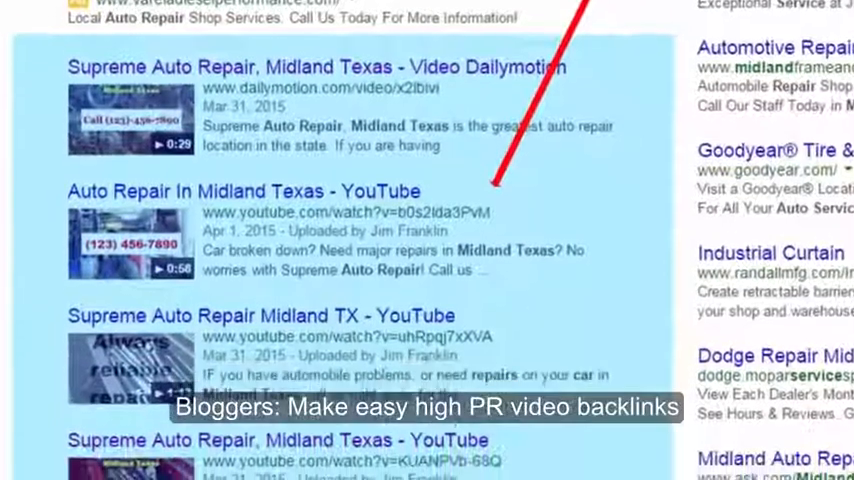
{"action": "scroll", "scroll_direction": "down", "scroll_amount": 3}
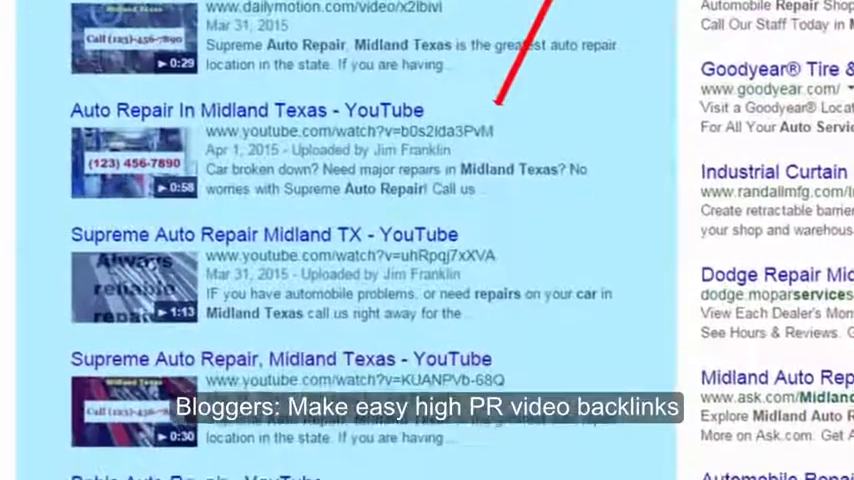
{"action": "scroll", "scroll_direction": "down", "scroll_amount": 3}
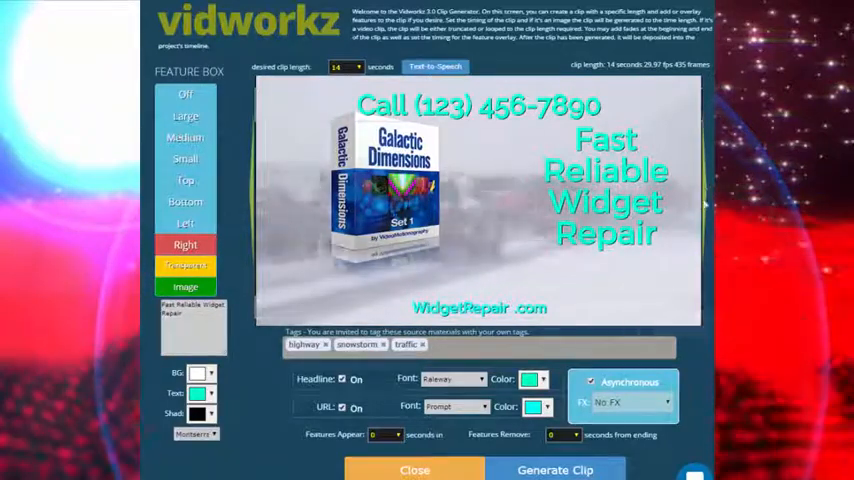
Move the Fast Reliable Widget Repair message left, then back right of the product box, and show the timeline.
{"action": "left_click", "coordinate": [184, 224]}
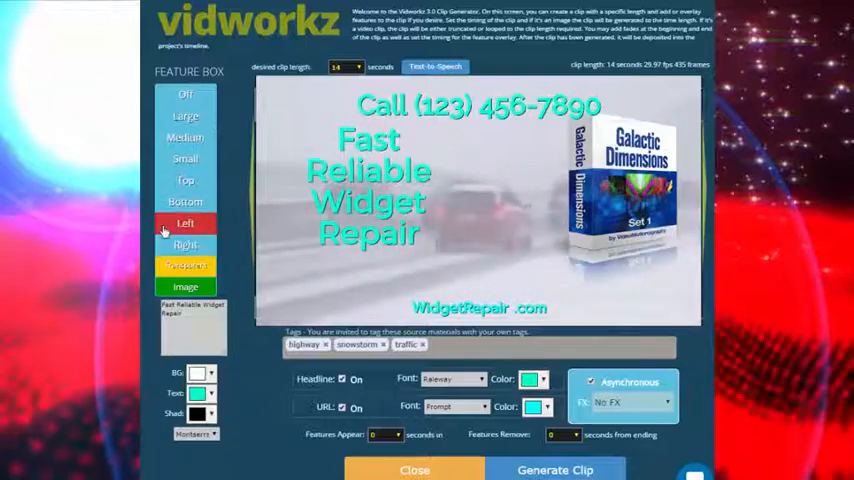
{"action": "left_click", "coordinate": [184, 244]}
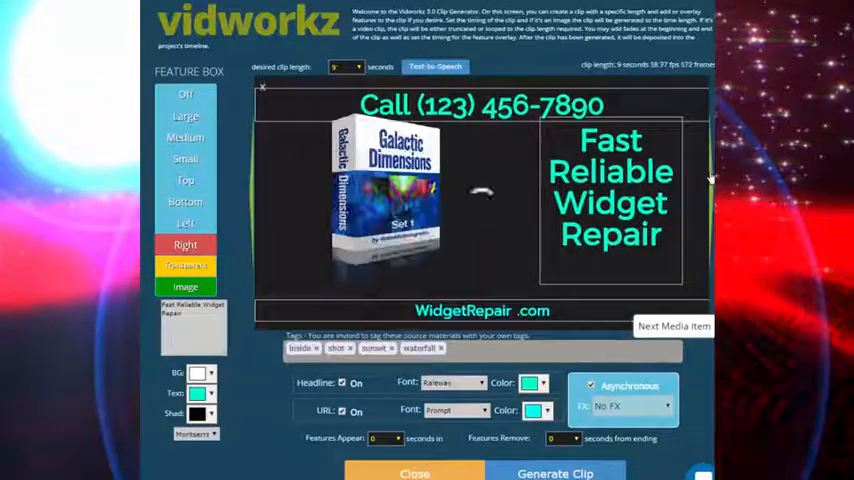
{"action": "left_click", "coordinate": [672, 324]}
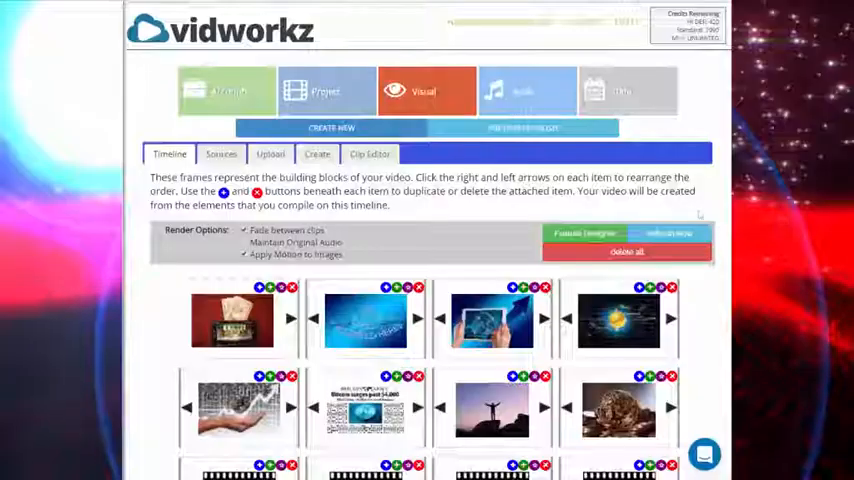
Scroll through the timeline and published videos, then go to the Vidworkz 3.0 home page.
{"action": "scroll", "scroll_direction": "down", "scroll_amount": 3}
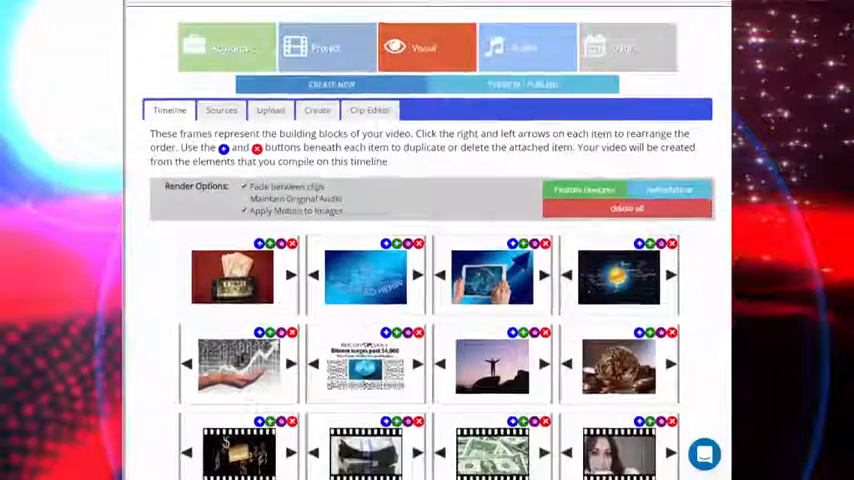
{"action": "scroll", "scroll_direction": "down", "scroll_amount": 3}
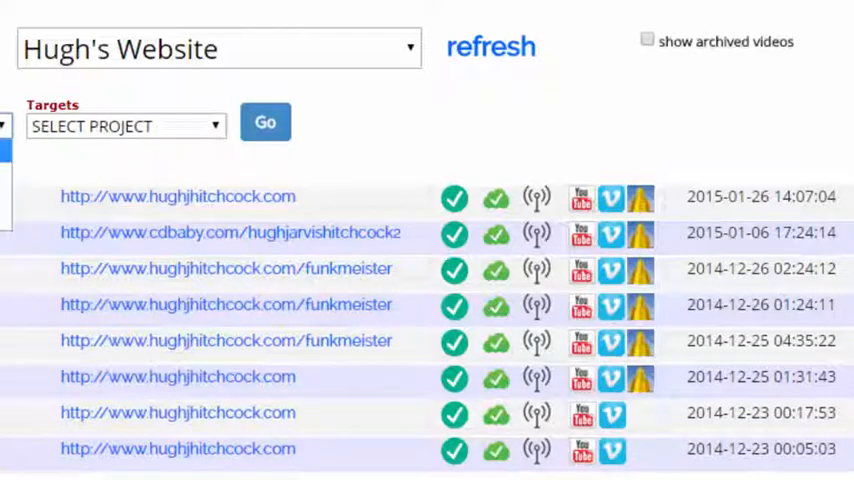
{"action": "left_click", "coordinate": [124, 126]}
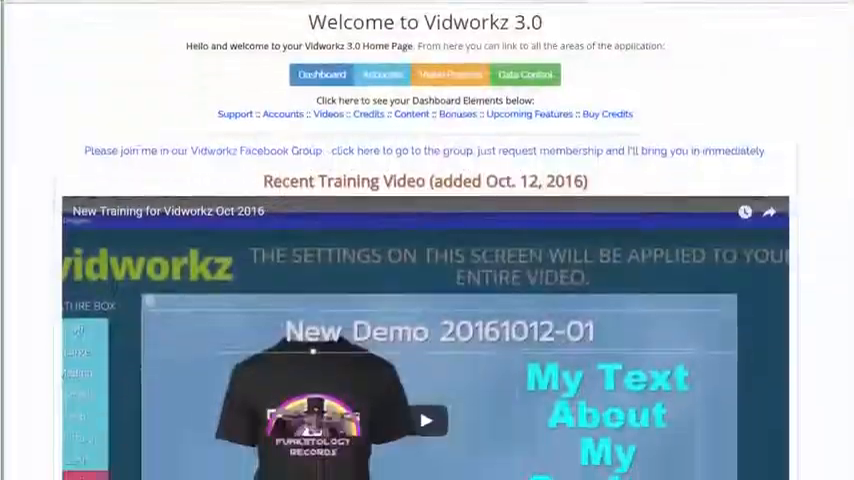
{"action": "scroll", "scroll_direction": "down", "scroll_amount": 3}
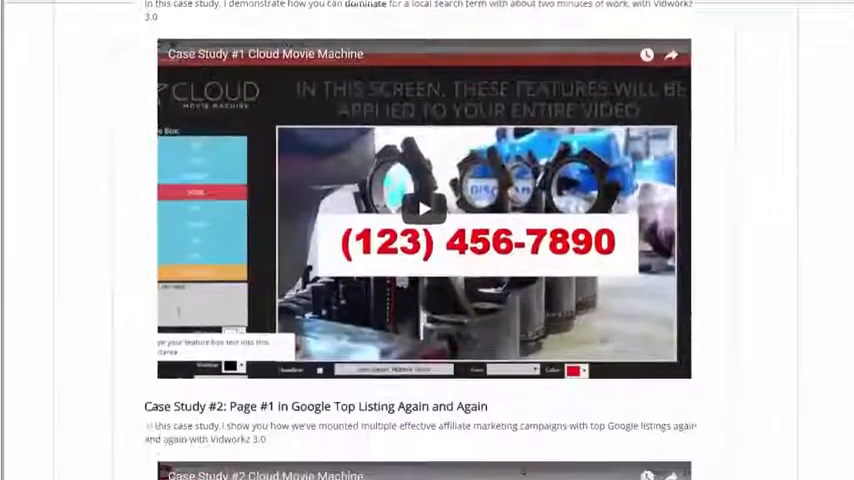
{"action": "scroll", "scroll_direction": "down", "scroll_amount": 3}
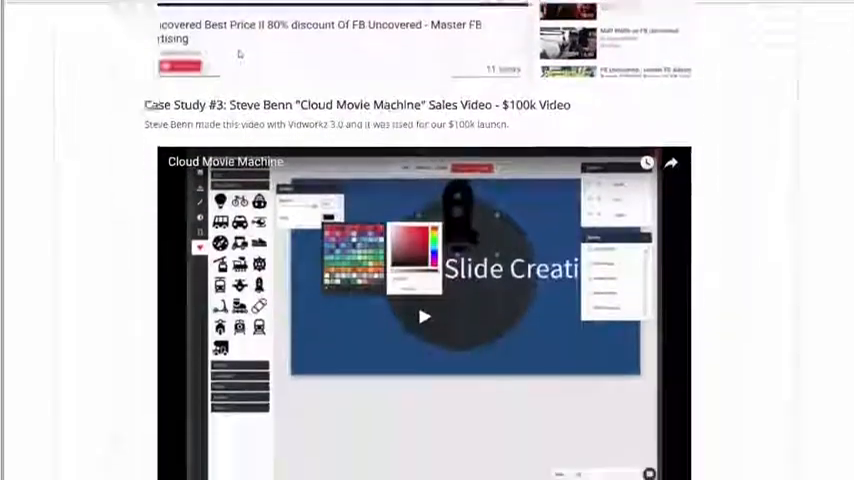
{"action": "scroll", "scroll_direction": "down", "scroll_amount": 3}
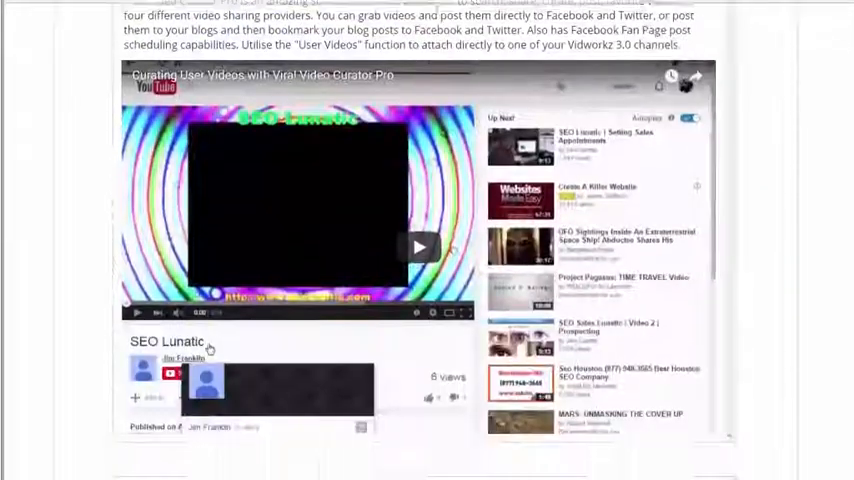